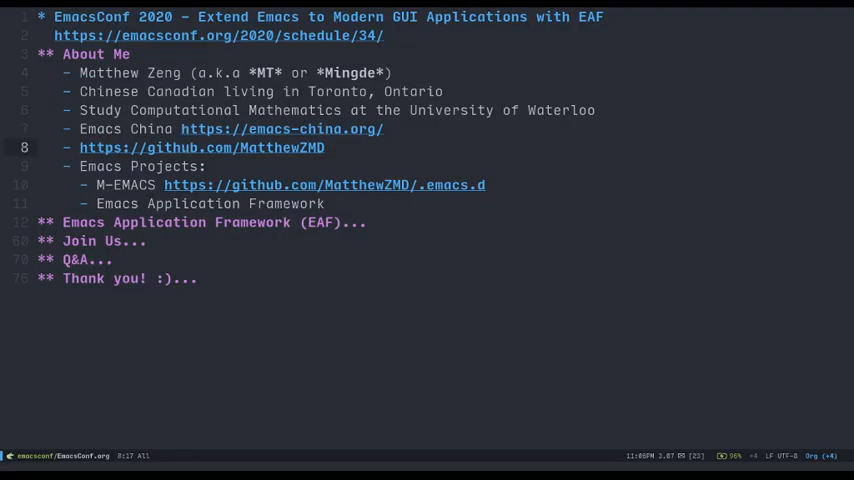
Step: Expand the EAF section, dismiss the browser history prompt, and scroll down to Demos
left_click(202, 147)
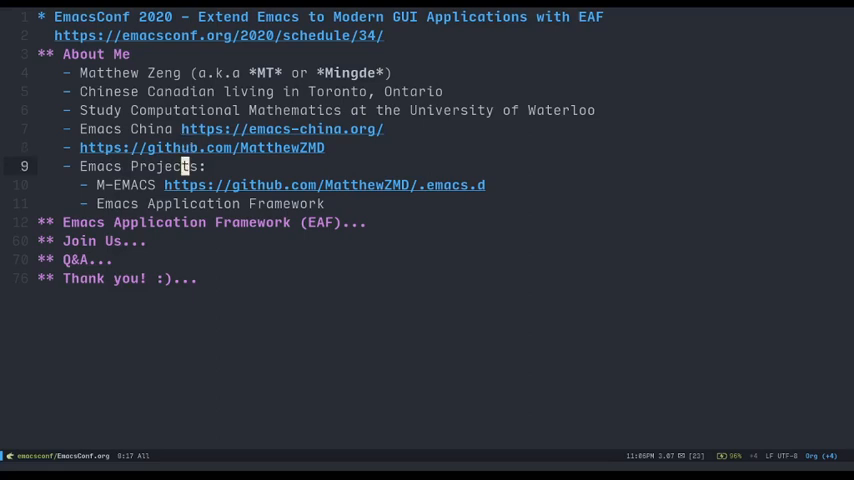
left_click(65, 222)
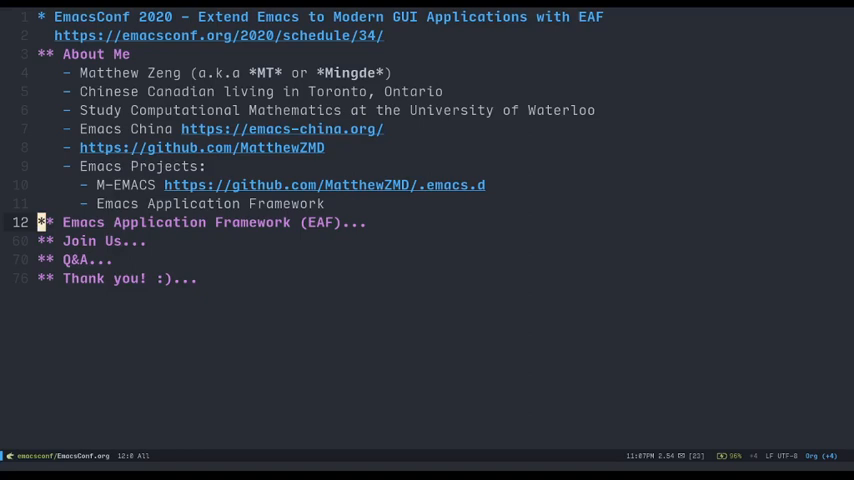
left_click(40, 222)
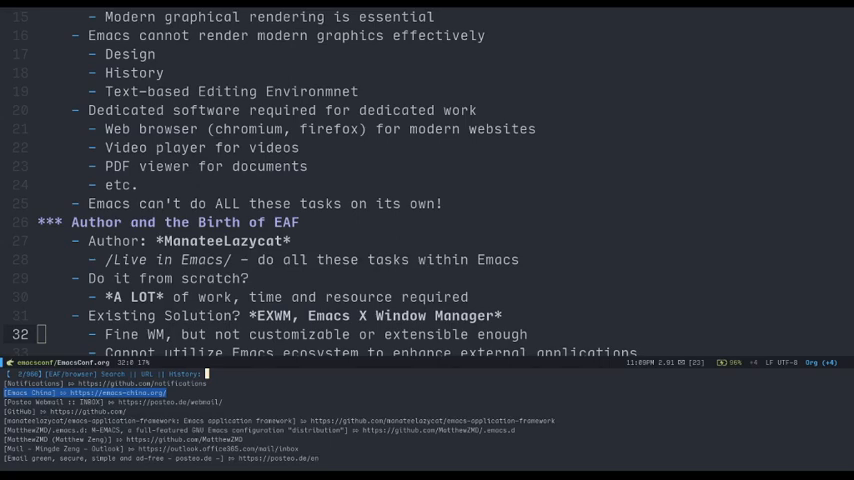
key("Escape")
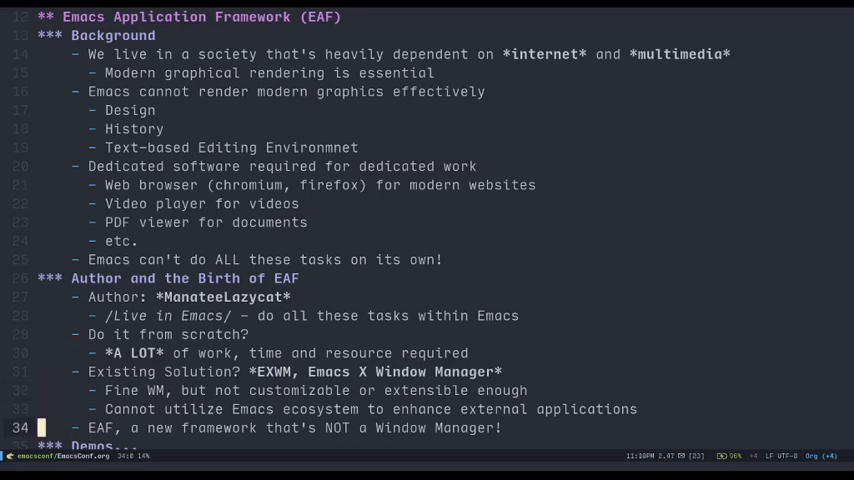
scroll("down", 3)
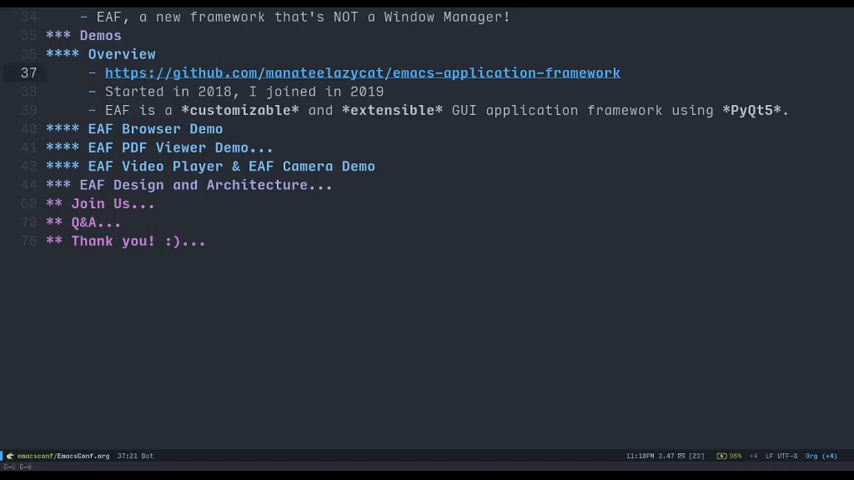
Step: Open the emacs-application-framework GitHub link in the EAF browser and scroll through the README screenshots
left_click(363, 72)
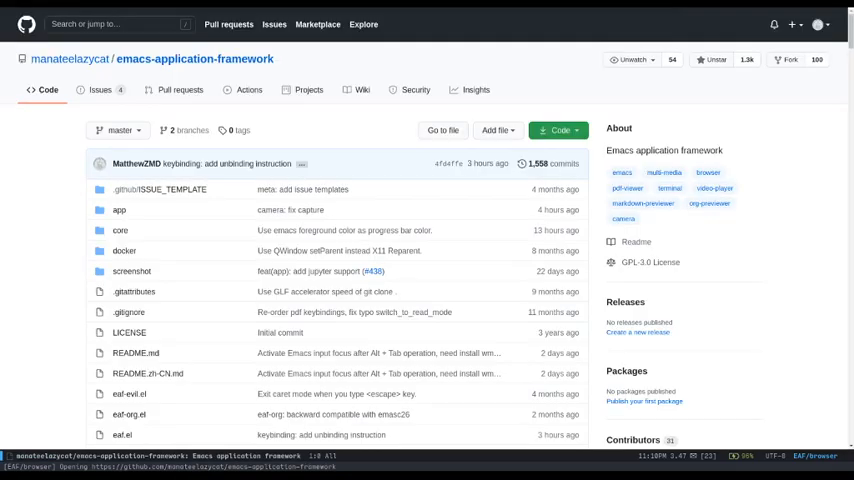
scroll("down", 3)
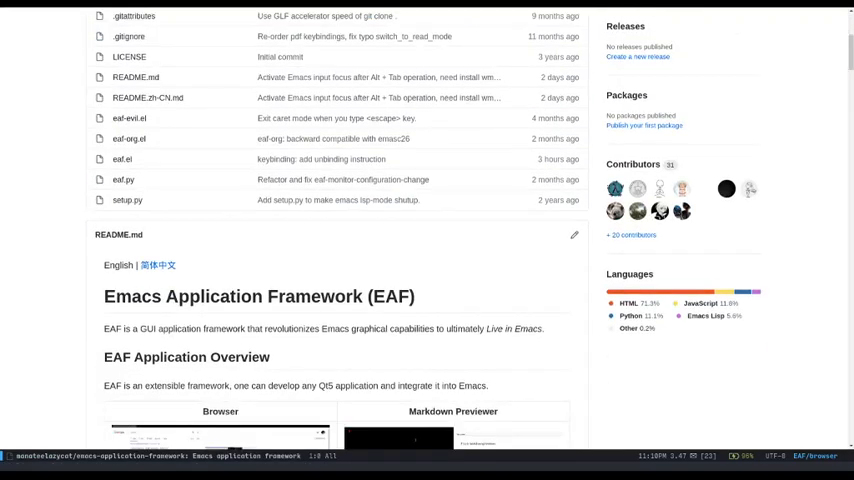
scroll("down", 3)
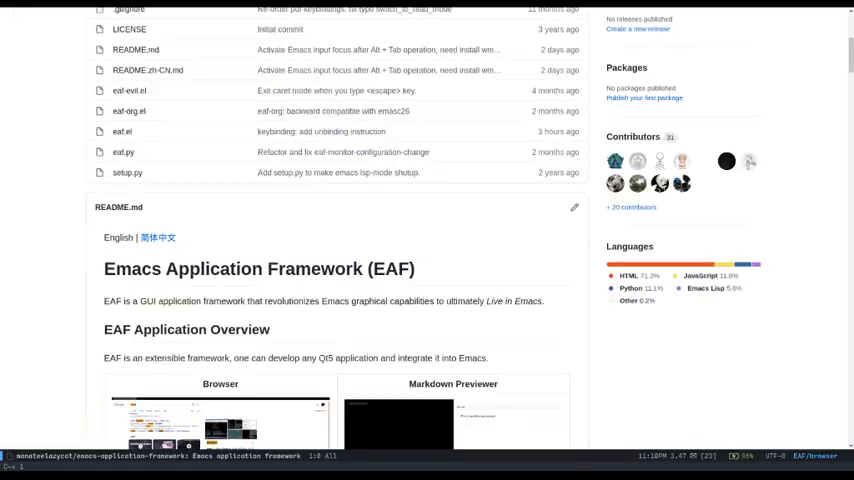
scroll("down", 3)
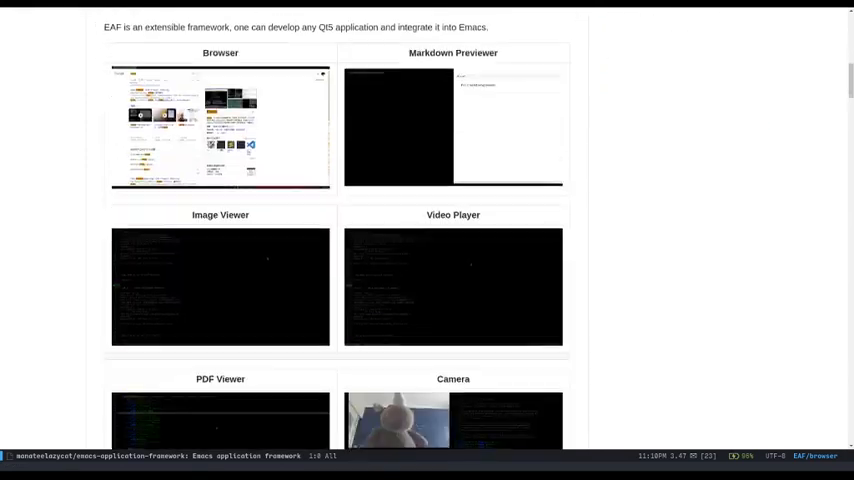
scroll("down", 3)
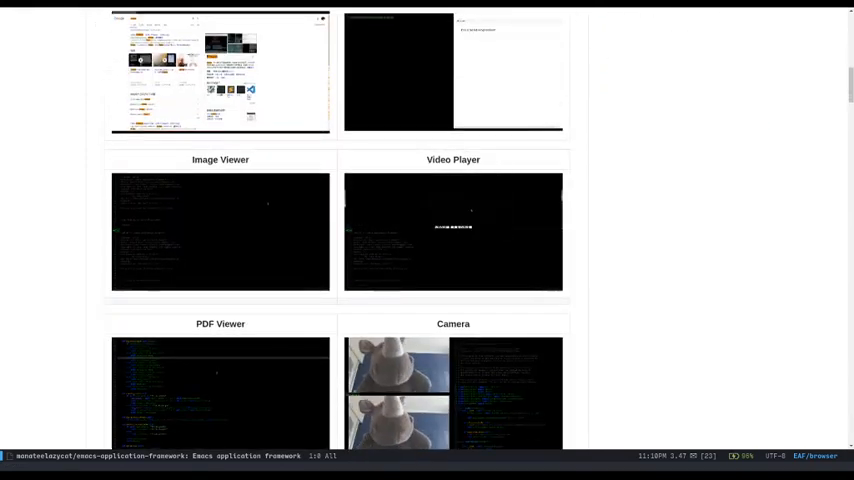
scroll("down", 3)
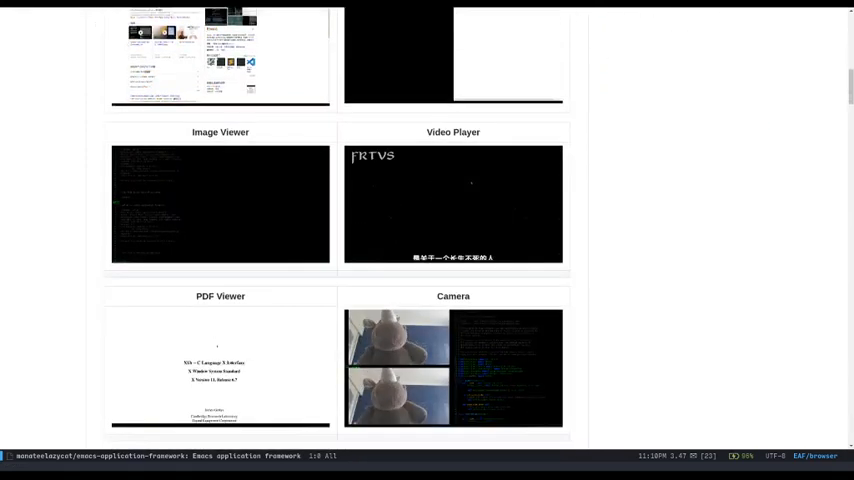
scroll("down", 3)
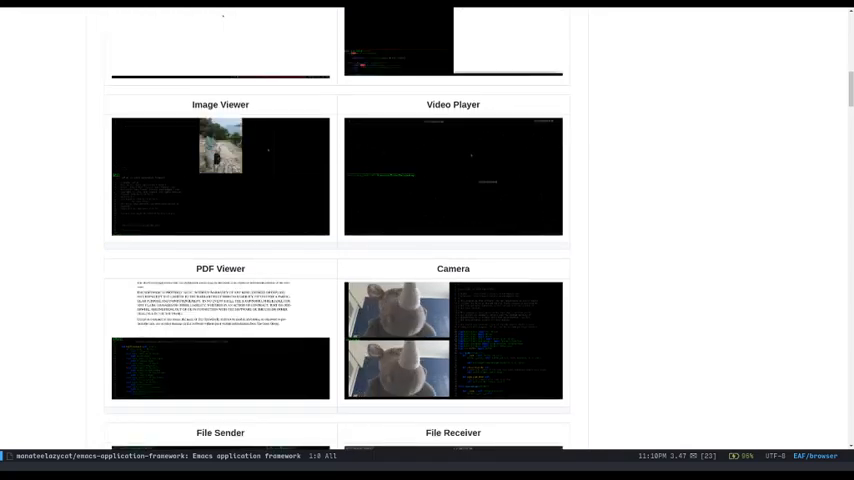
scroll("down", 3)
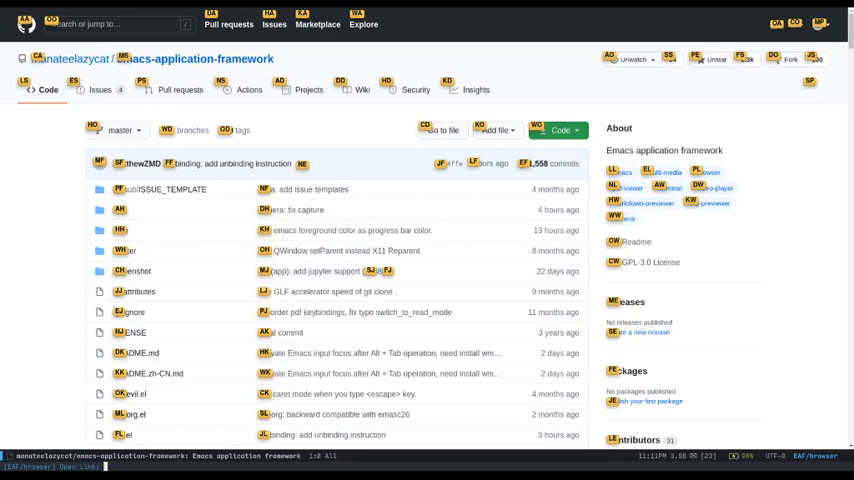
Step: Open the EAF wiki Keybindings page beside the describe-mode help and scroll through it
type("dd")
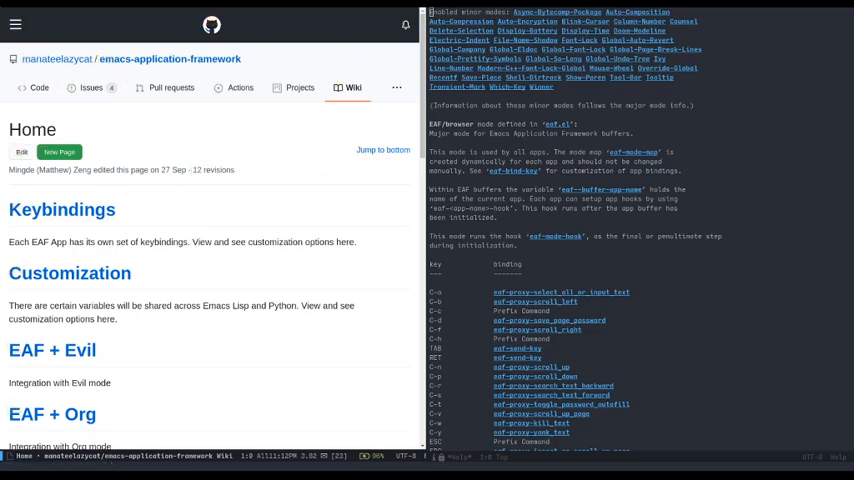
left_click(62, 209)
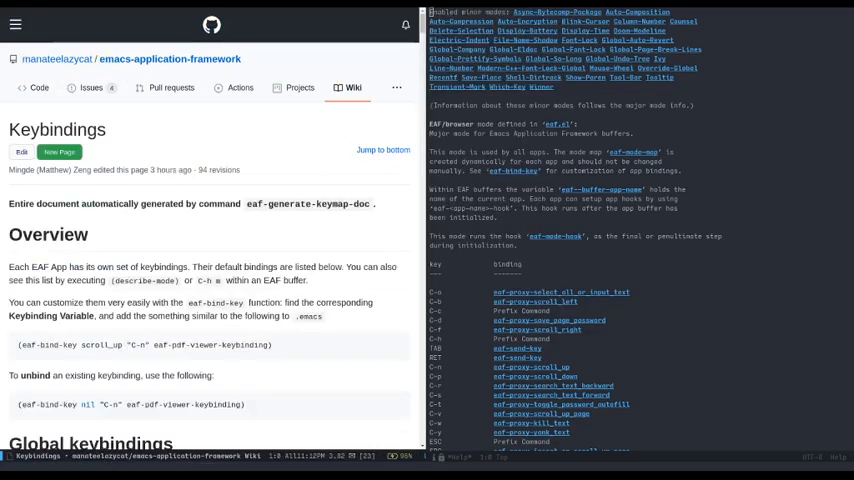
scroll("down", 3)
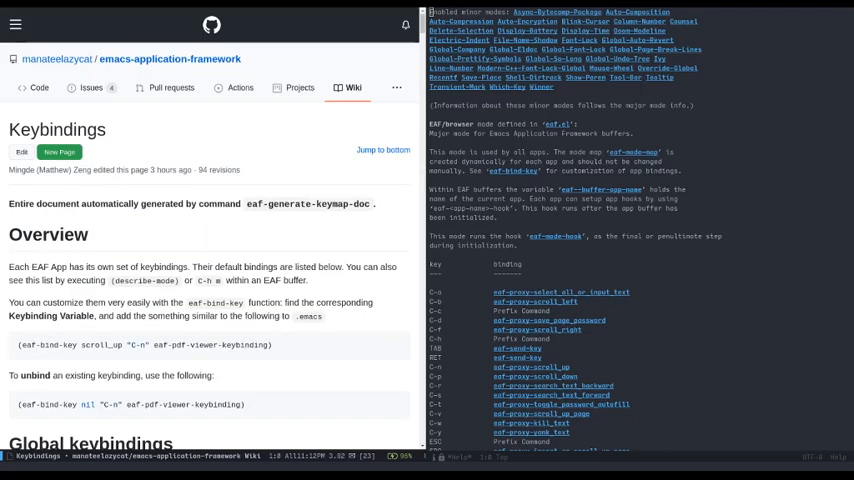
scroll("down", 3)
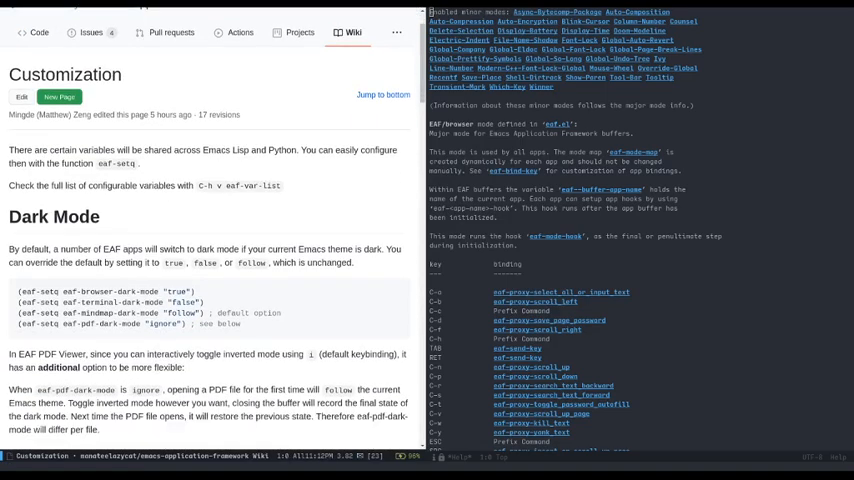
Step: Scroll the wiki Customization page down to the eaf-browser-dark-mode Dark Mode setting
scroll("down", 3)
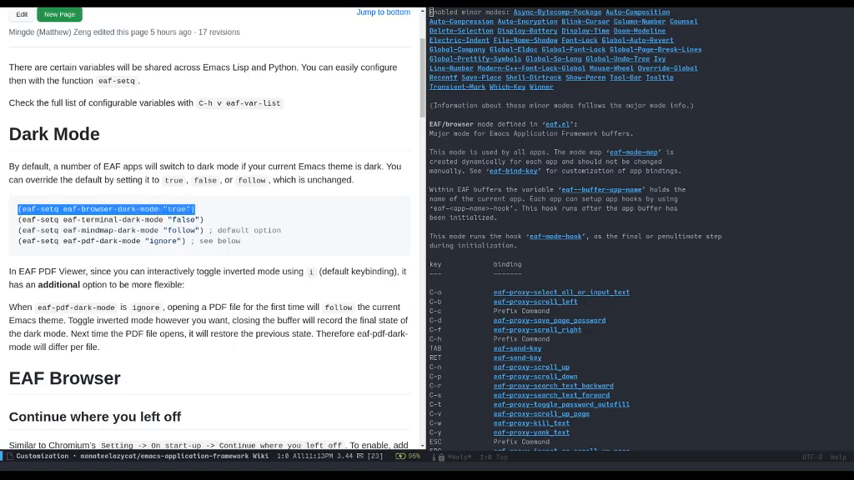
left_click(105, 208)
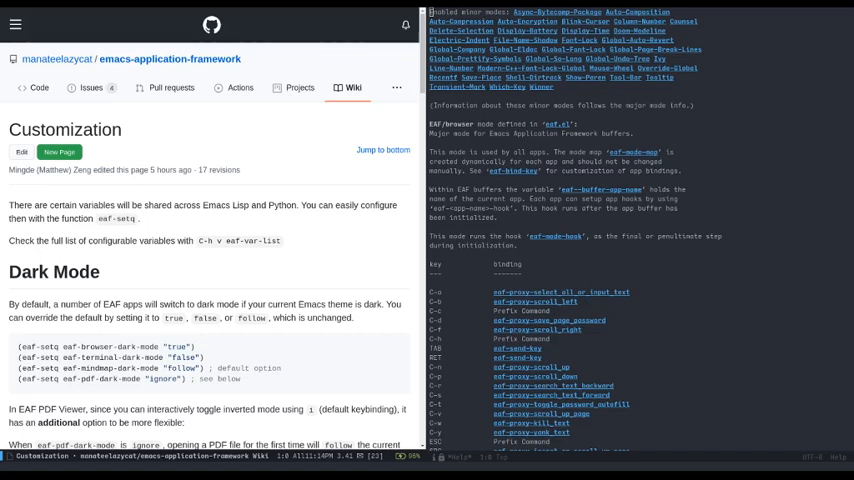
Step: Scroll past the adblocker settings to Customize Download Path and Aria2 Proxy
scroll("down", 3)
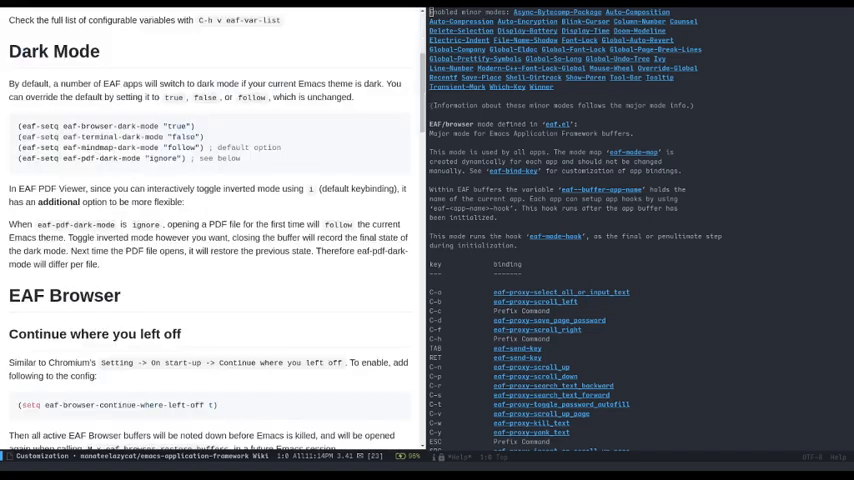
scroll("down", 3)
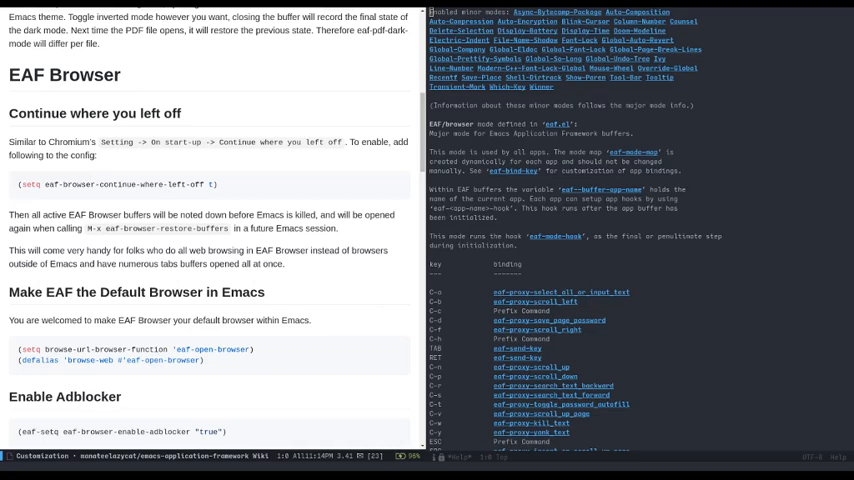
scroll("down", 3)
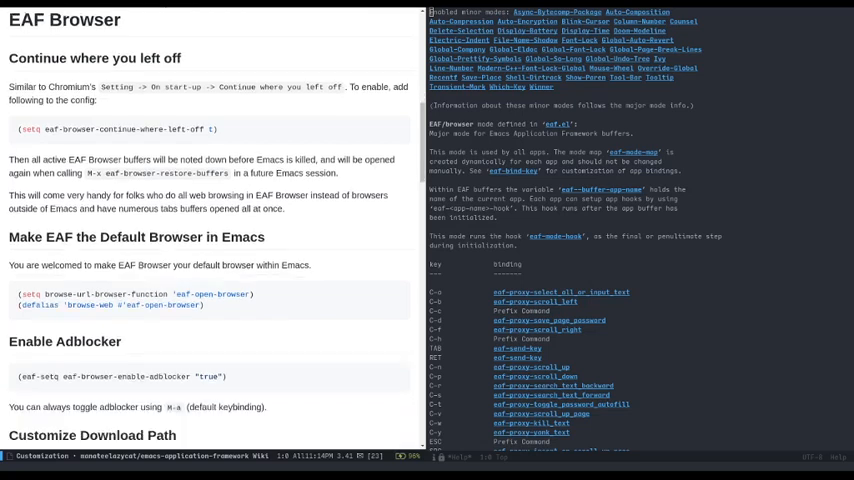
scroll("down", 3)
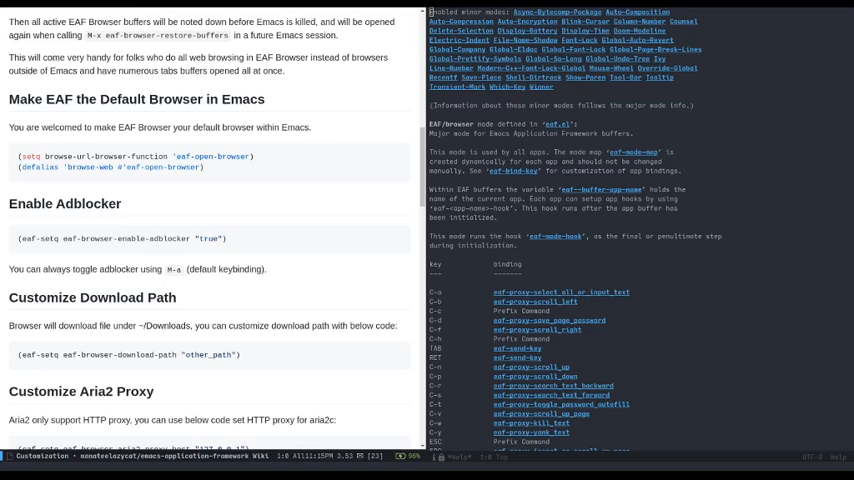
Step: Scroll on to Disable Saving Browsing History, Default Search Engine and Default Blank Page
scroll("down", 3)
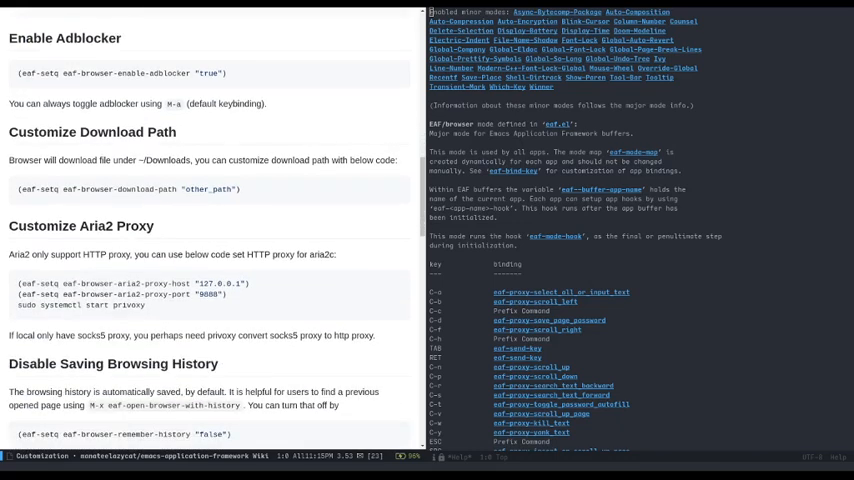
scroll("down", 3)
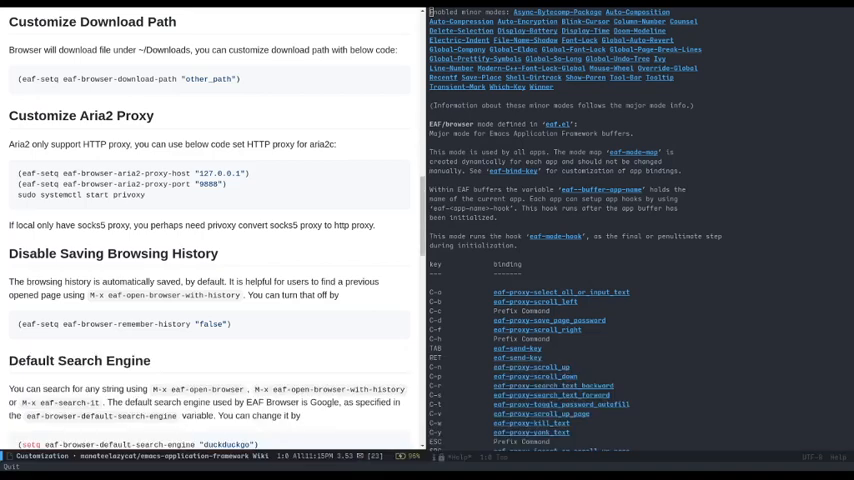
scroll("down", 3)
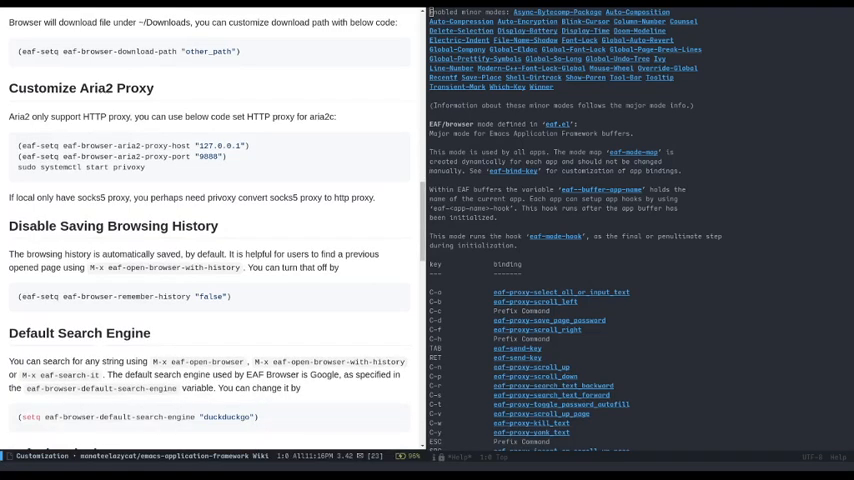
scroll("down", 3)
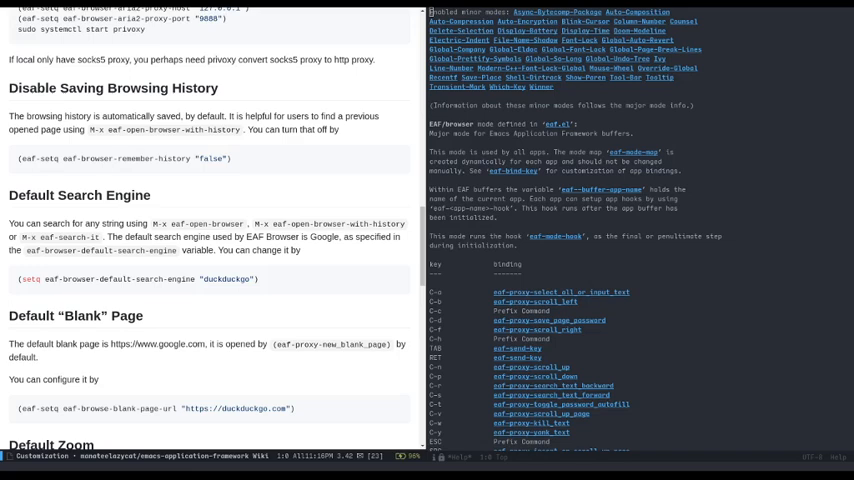
Step: Scroll back and forth, returning to the talk outline's EAF PDF Viewer Demo note
scroll("down", 3)
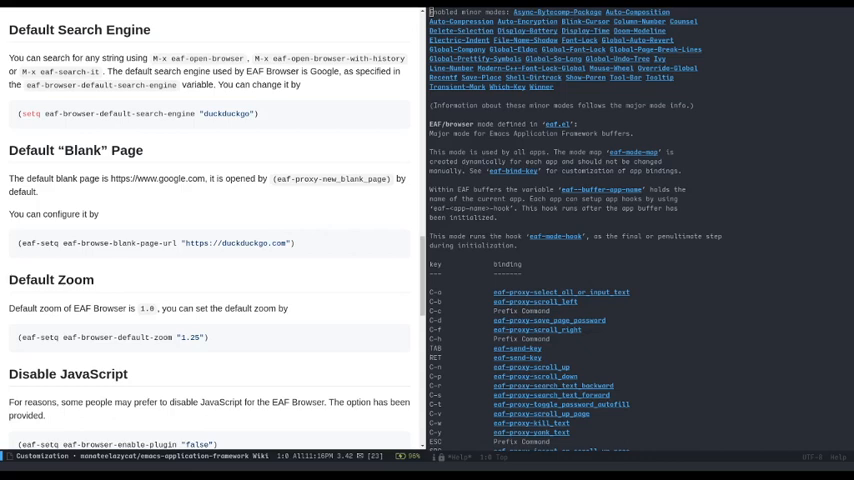
scroll("up", 3)
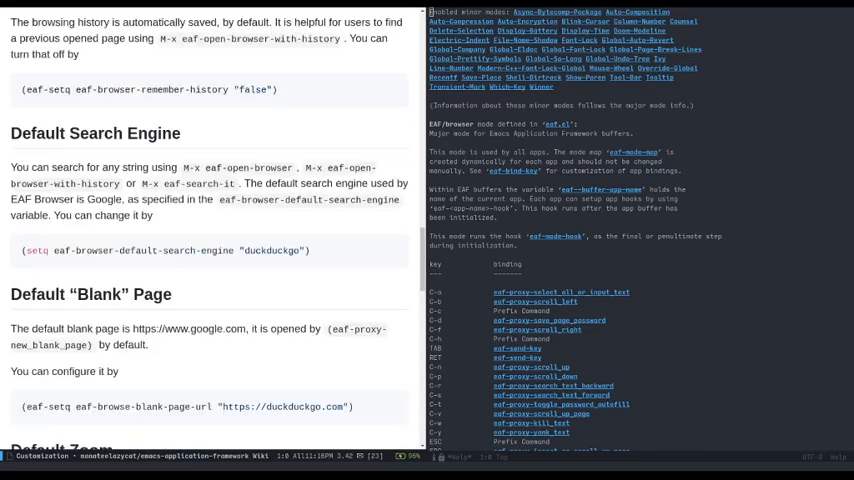
scroll("down", 3)
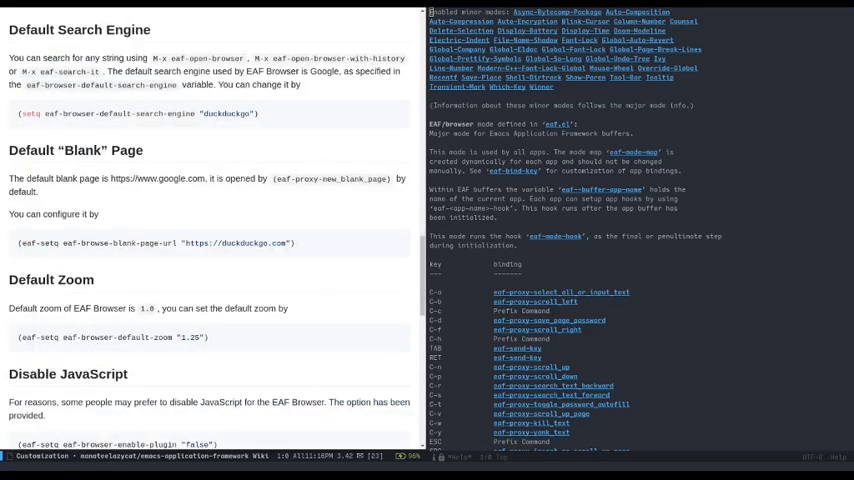
scroll("down", 3)
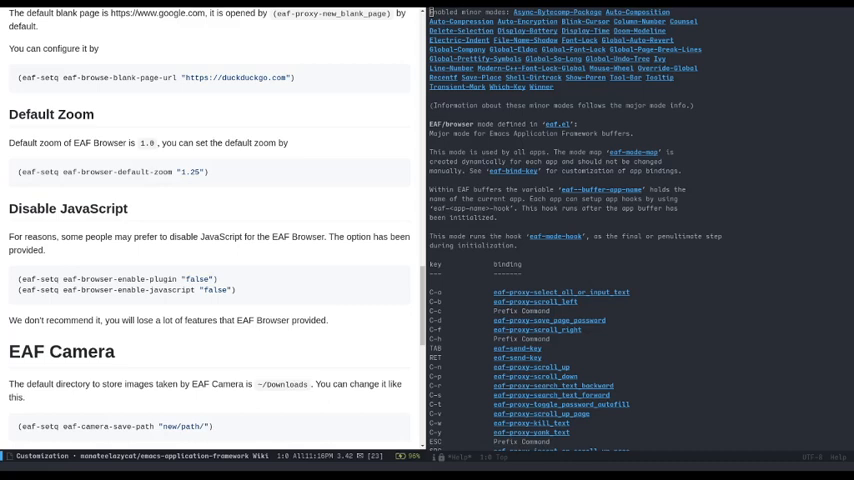
scroll("down", 3)
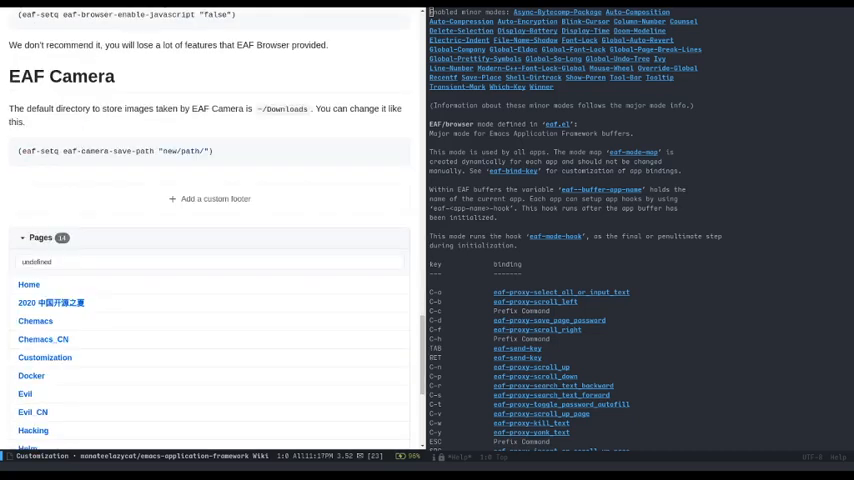
scroll("up", 3)
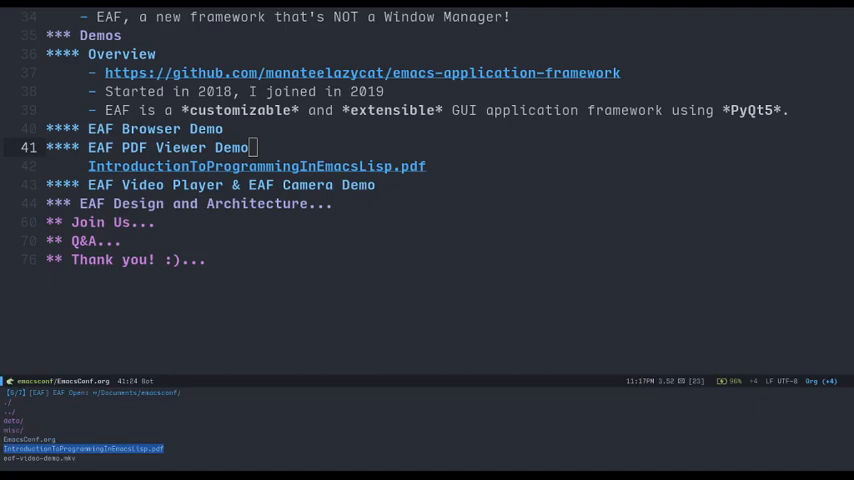
Step: Open IntroductionToProgrammingInEmacsLisp.pdf in the EAF PDF viewer and page through its opening pages
left_click(256, 166)
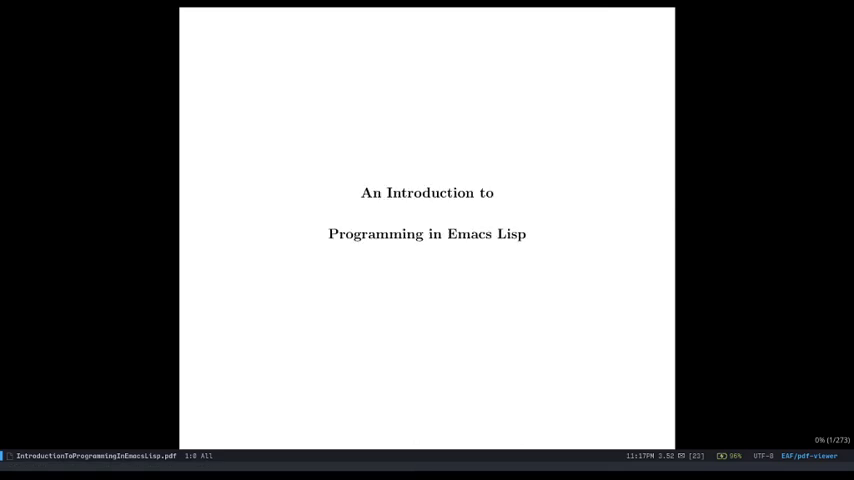
scroll("up", 3)
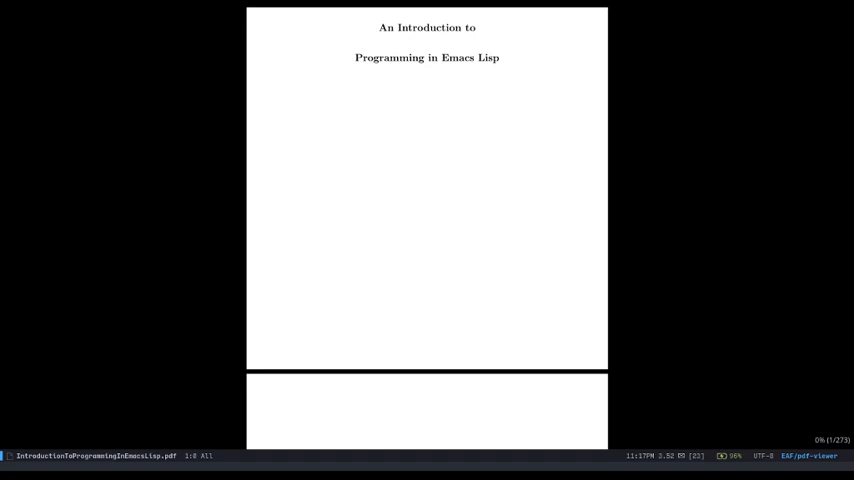
scroll("down", 3)
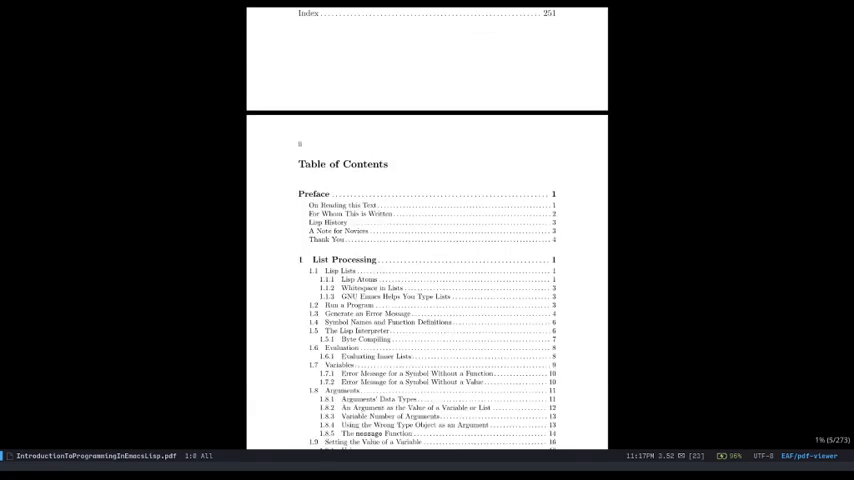
scroll("down", 3)
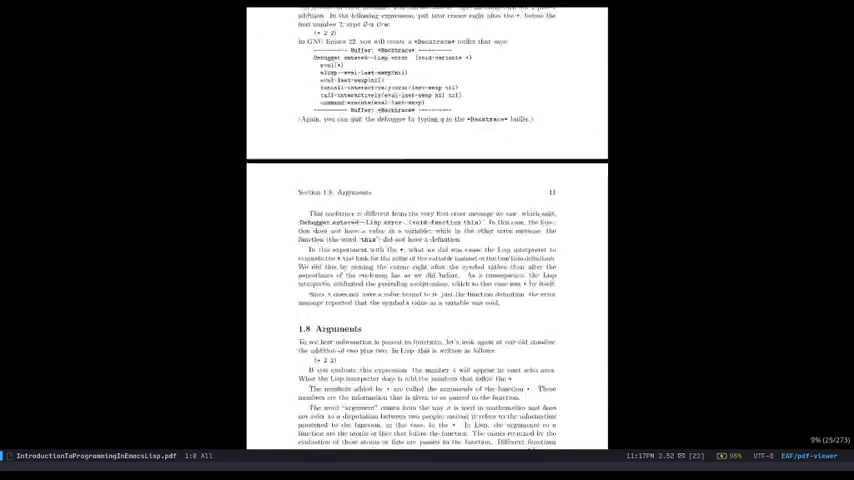
scroll("down", 3)
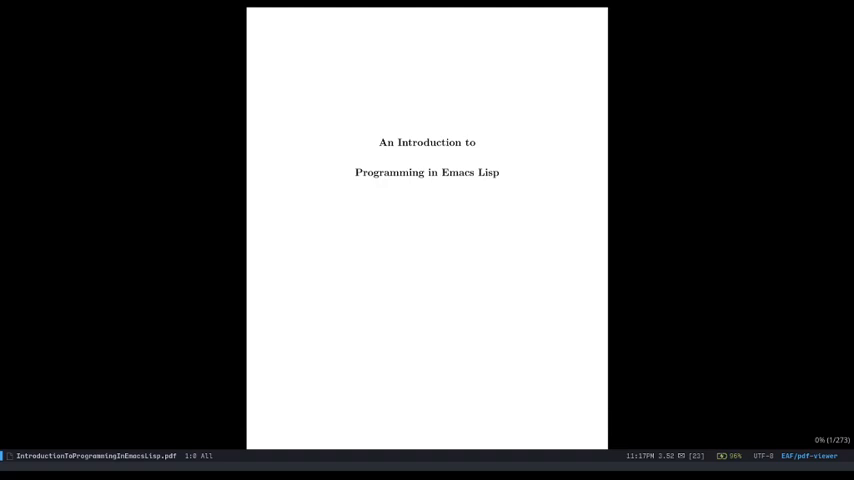
Step: Scroll past the copyright page and jump to page 50 on let expressions
scroll("down", 3)
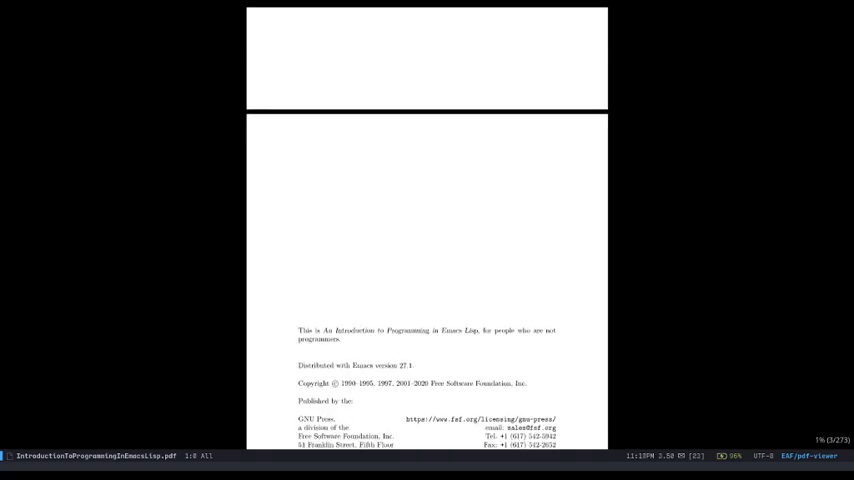
scroll("down", 3)
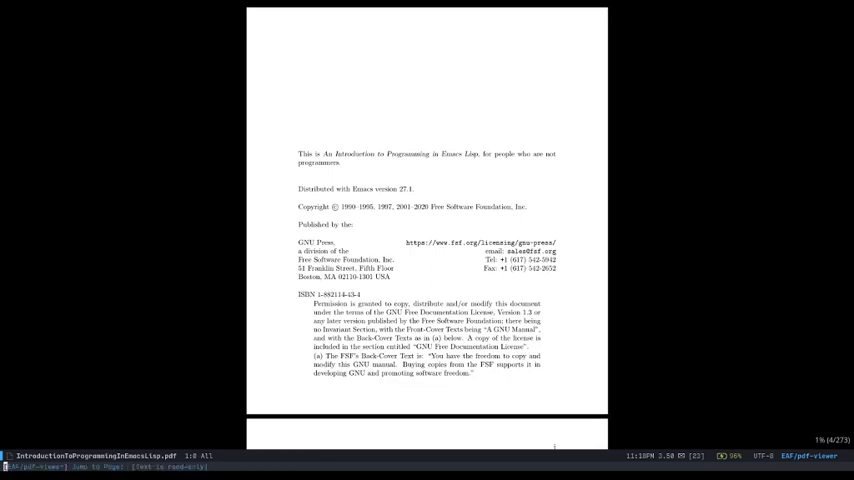
scroll("down", 3)
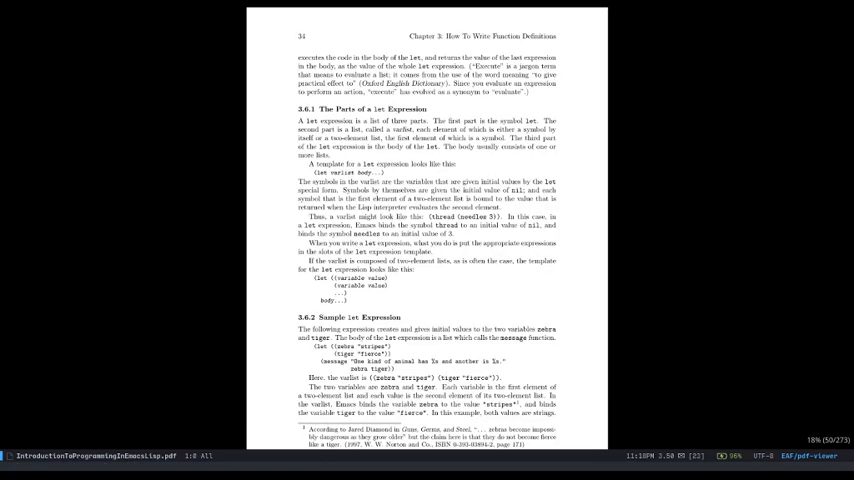
scroll("up", 3)
type("table of contents")
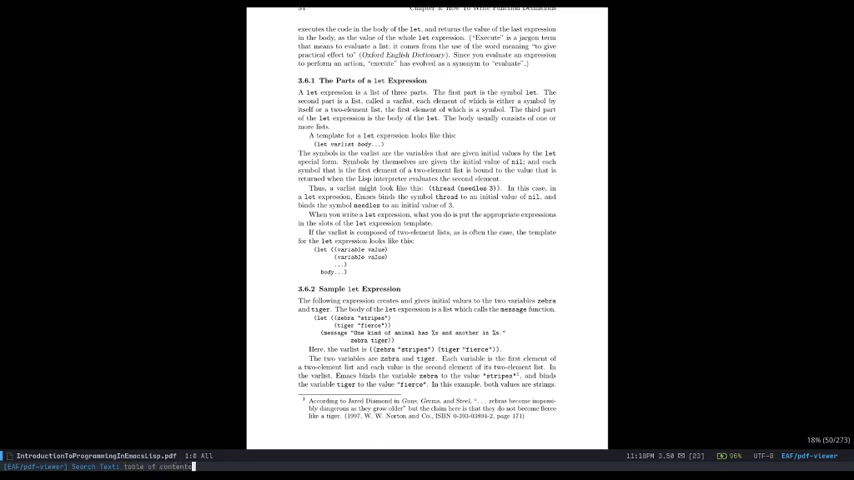
Step: Run the 'table of contents' search to reach the Preface on page 13
key("Return")
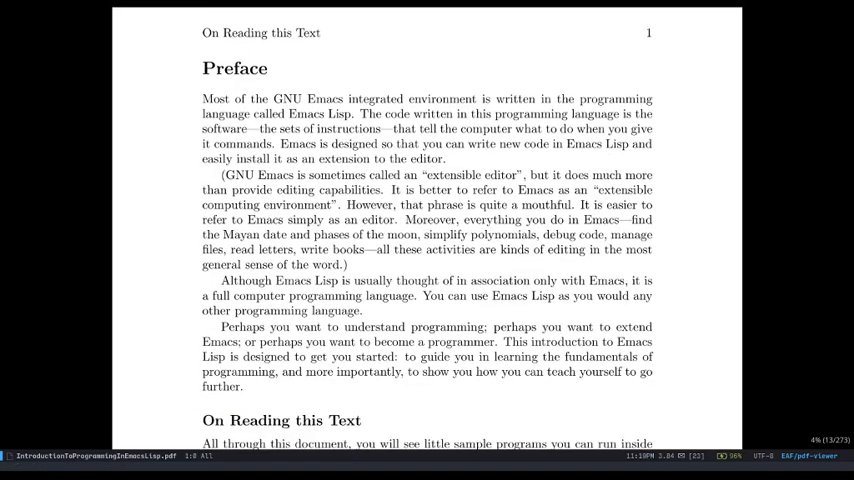
scroll("down", 3)
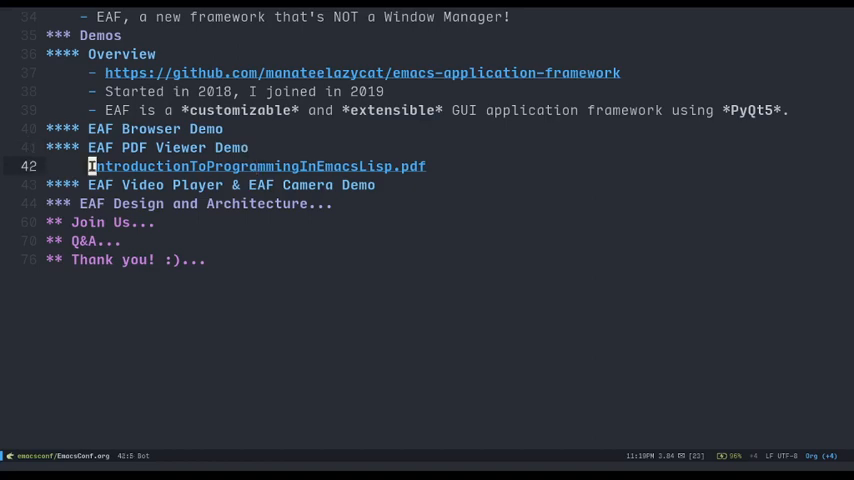
Step: Replace the line-42 link with a new link to IntroductionToProgrammingInEmacsLisp.pdf, described by its file name
key("ctrl+k")
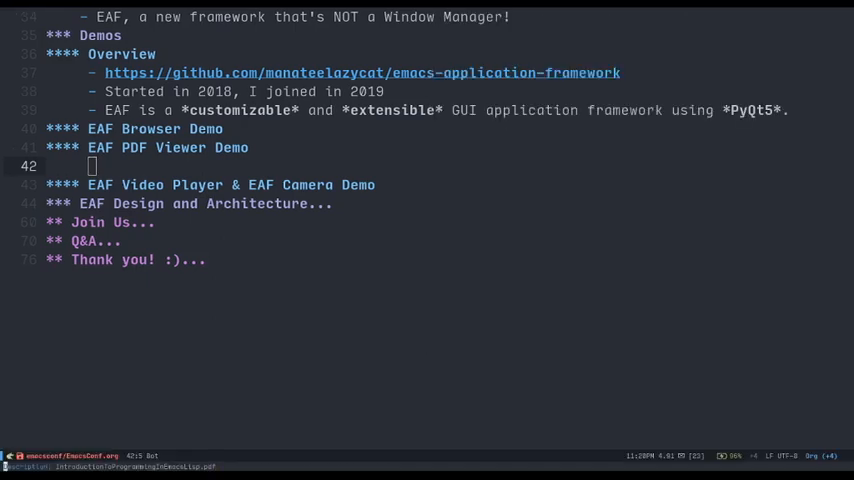
type("IntroductionToProgrammingInEmacsLisp.pdf")
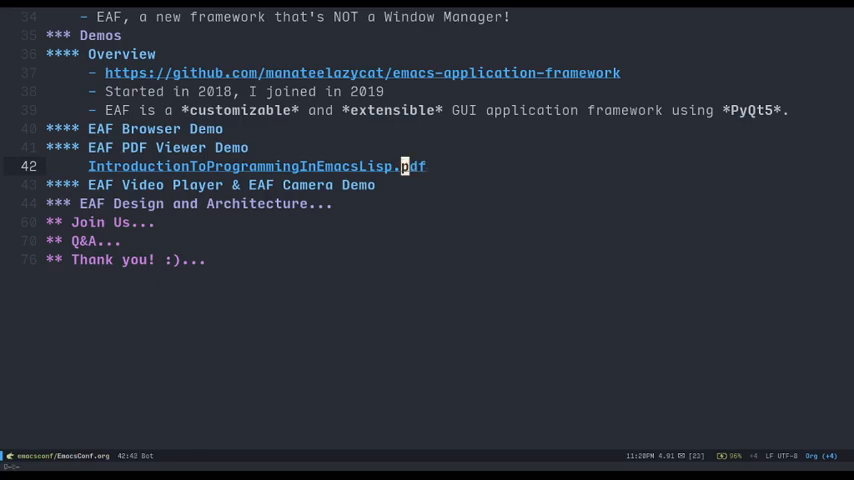
left_click(240, 166)
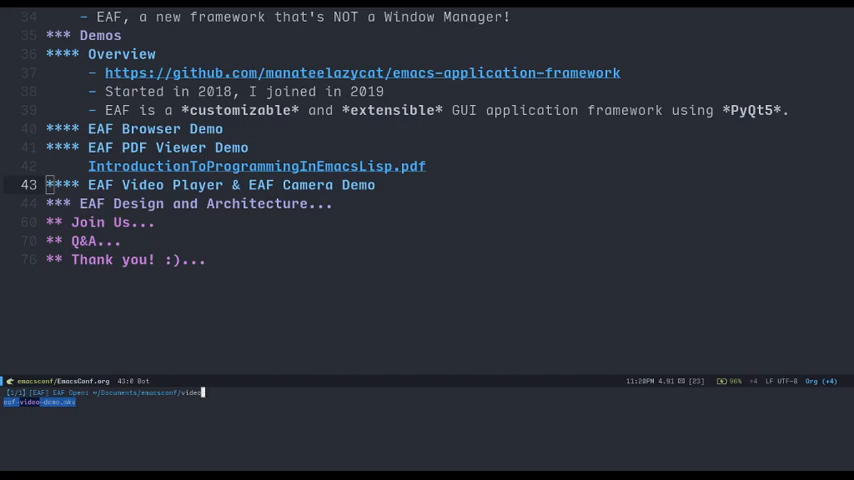
Step: Unfold the EAF Design and Architecture heading to reveal the Hacking wiki link and QGraphicsScene notes
key("Return")
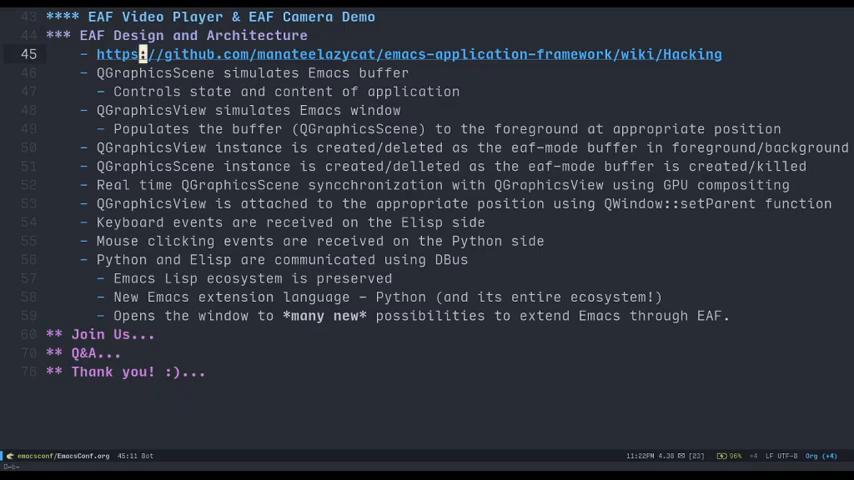
Step: Open the wiki Hacking link in the EAF browser and scroll to the architecture diagram
left_click(400, 54)
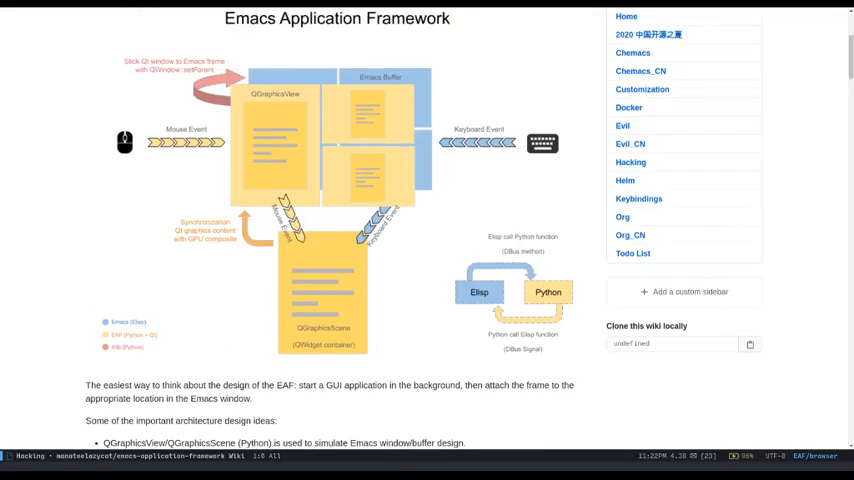
scroll("down", 3)
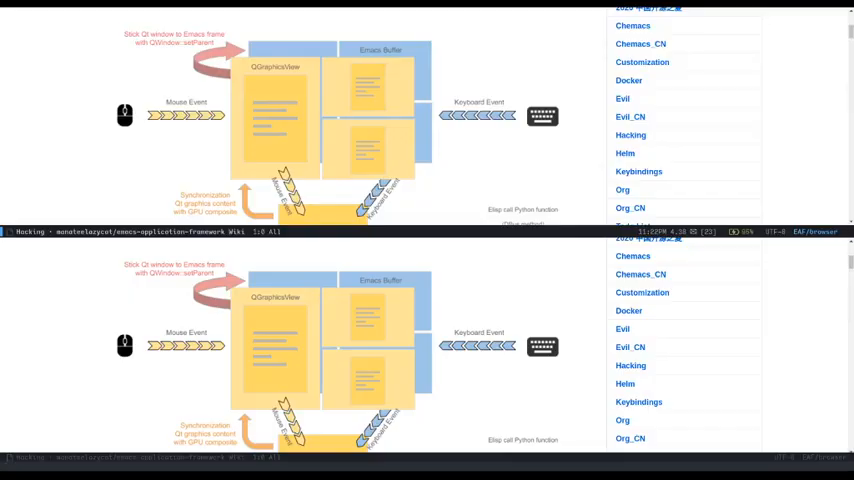
Step: Put EmacsConf.org in the lower window beneath the architecture diagram
scroll("down", 3)
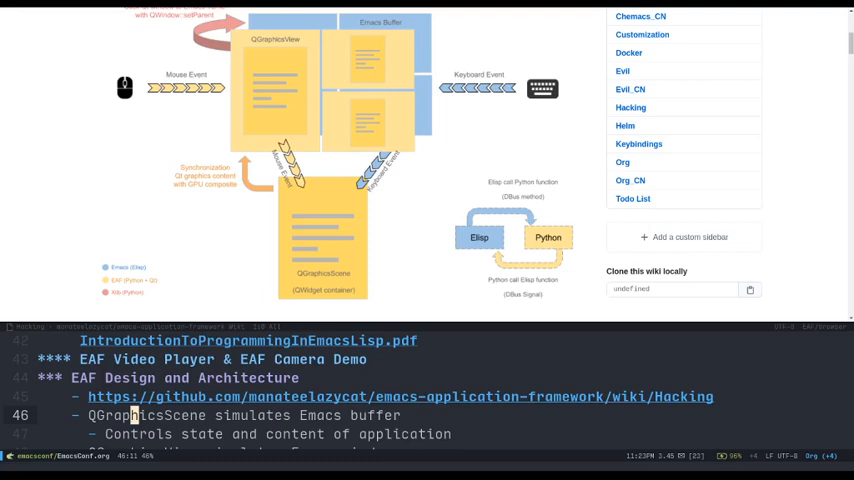
Step: Scroll through the DBus and Python ecosystem architecture notes down to the Join Us heading
scroll("down", 3)
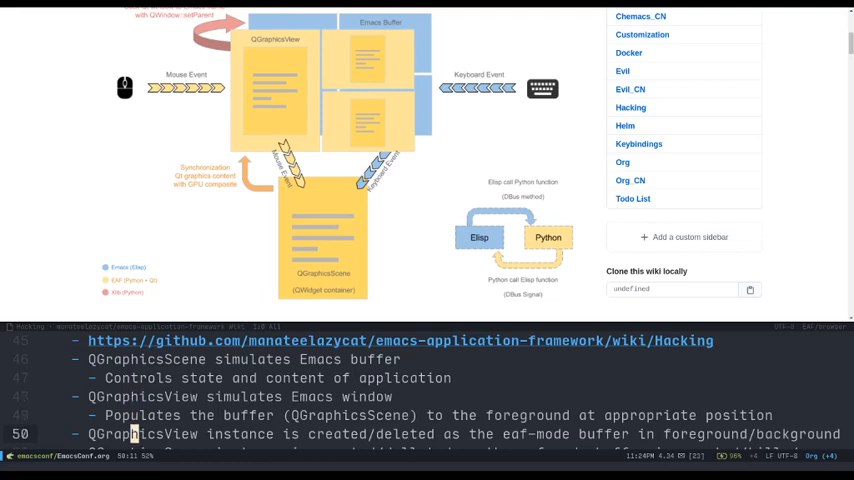
scroll("down", 3)
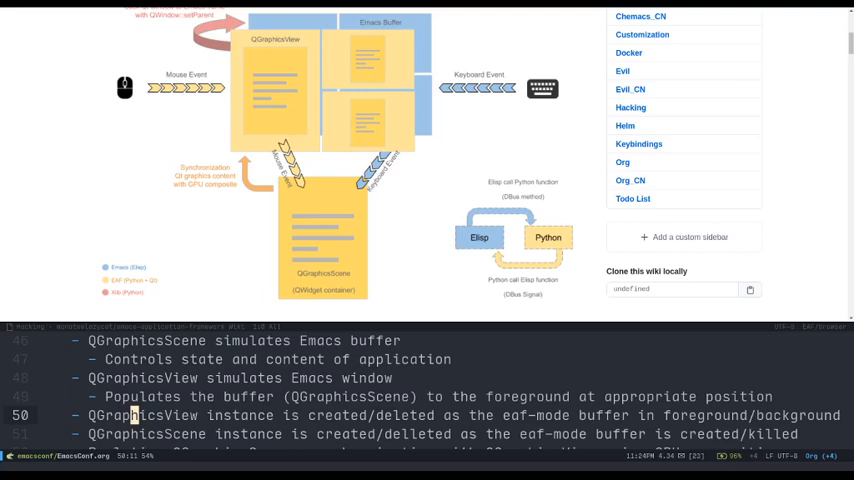
scroll("down", 3)
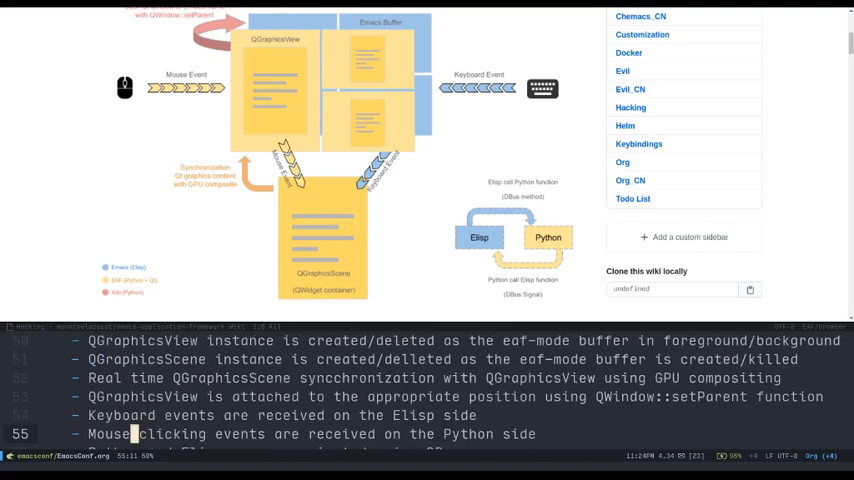
scroll("down", 3)
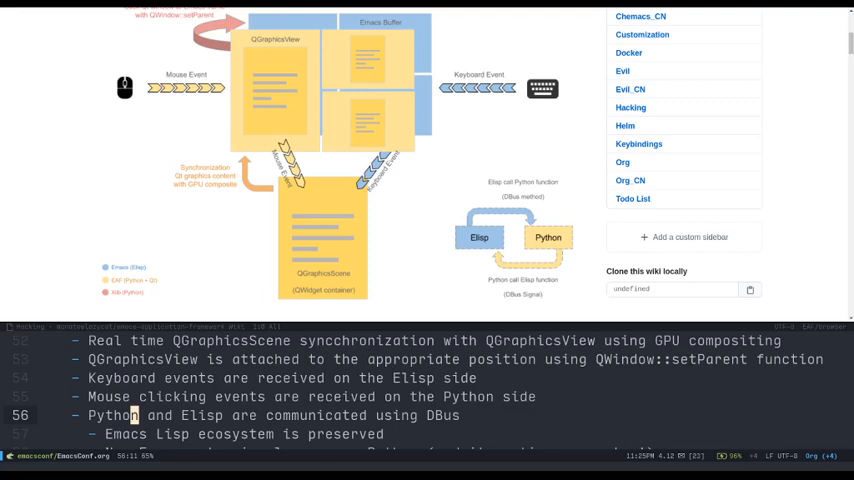
scroll("down", 3)
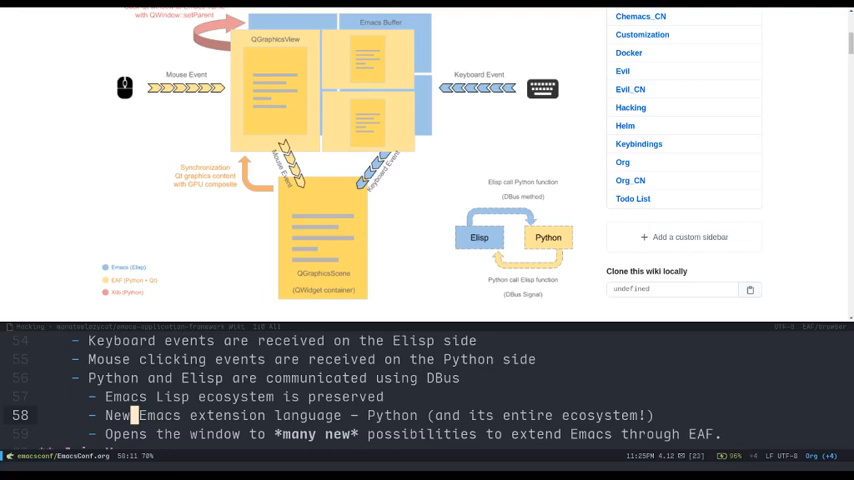
scroll("down", 3)
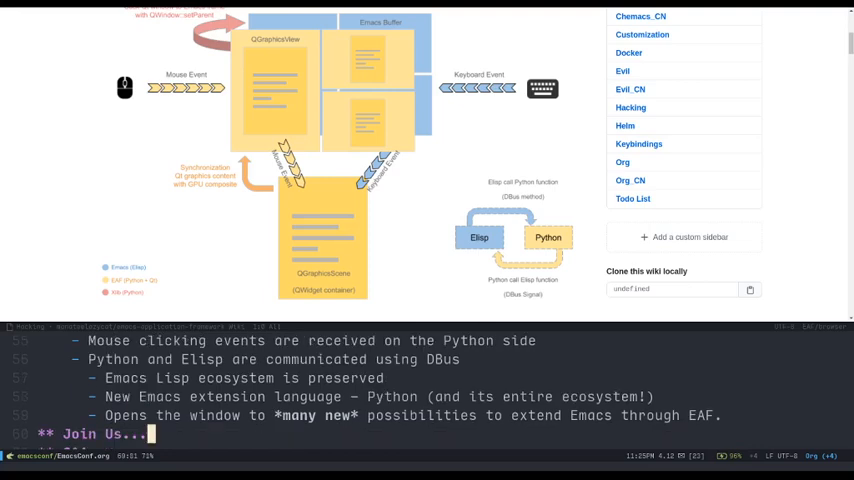
Step: Close the diagram window and unfold the Join Us and Q&A headings
scroll("down", 3)
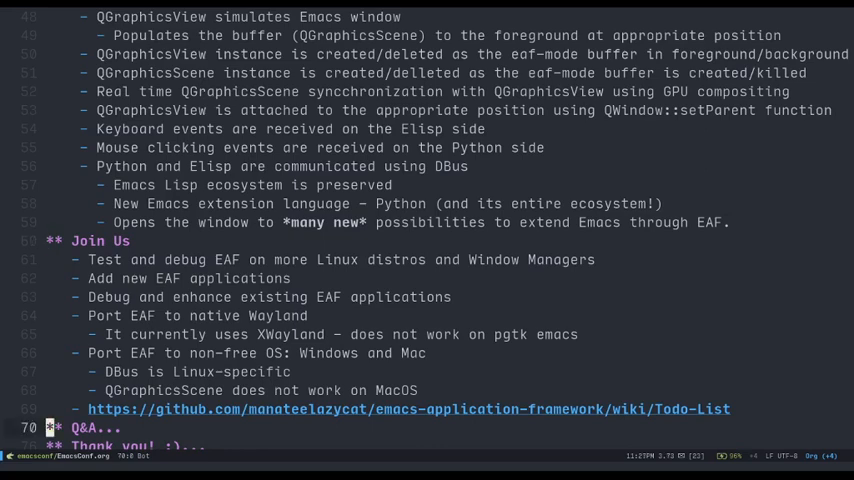
left_click(408, 409)
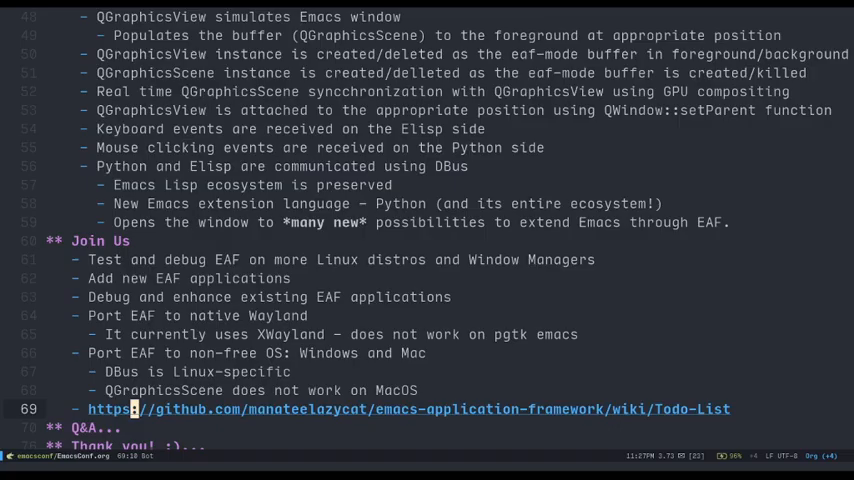
scroll("down", 3)
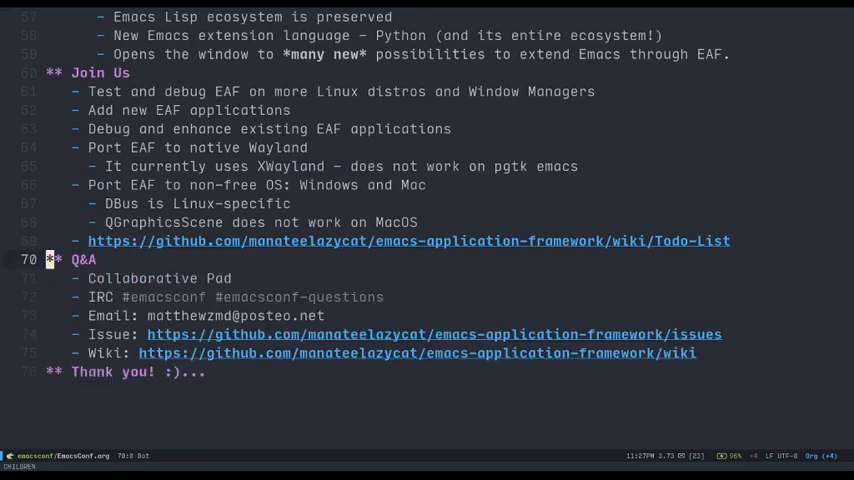